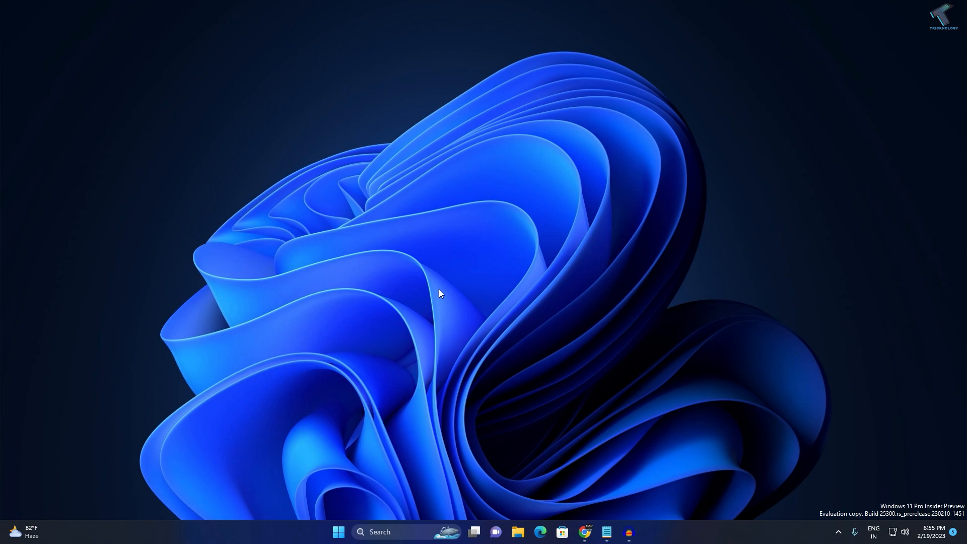
{"action": "mouse_move", "coordinate": [353, 347]}
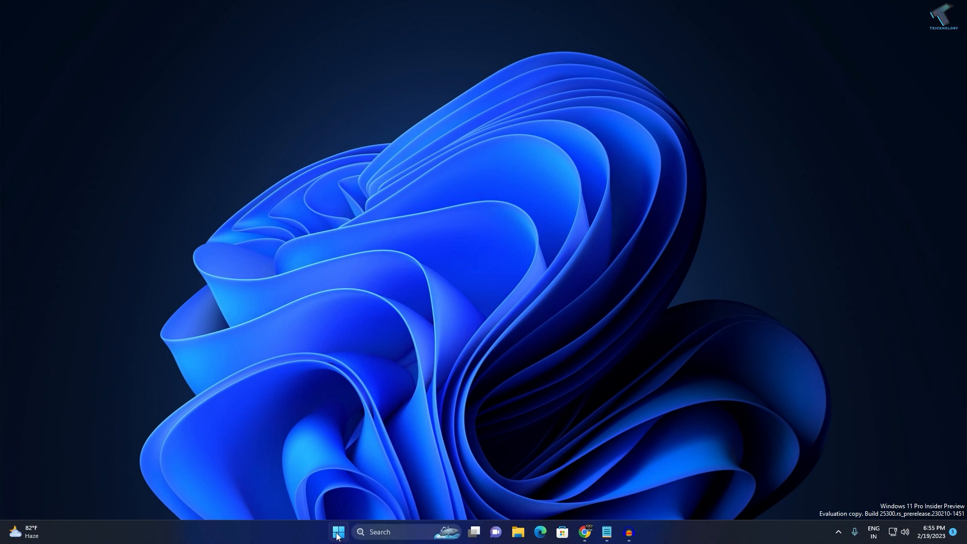
Search 'osk' from Start so On-Screen Keyboard appears as best match
{"action": "left_click", "coordinate": [337, 532]}
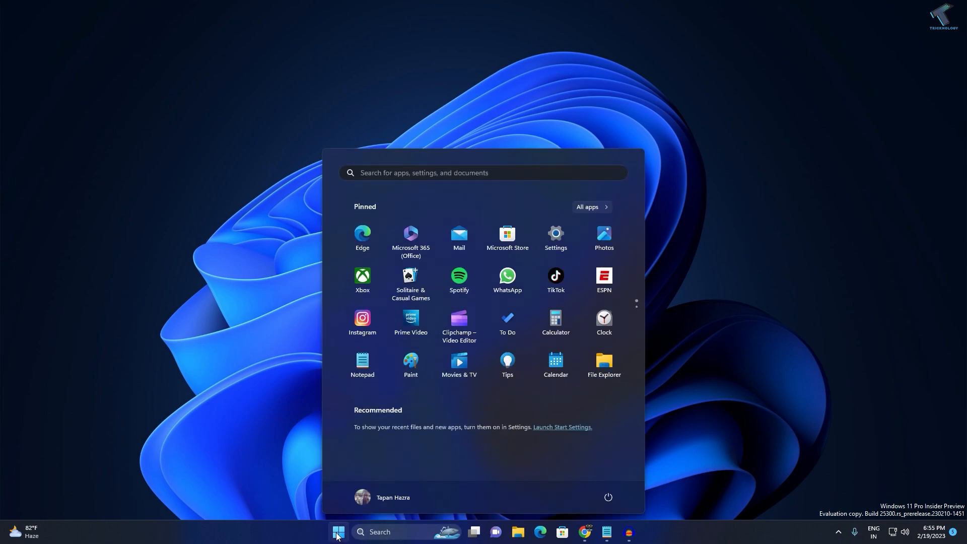
{"action": "type", "text": "osk"}
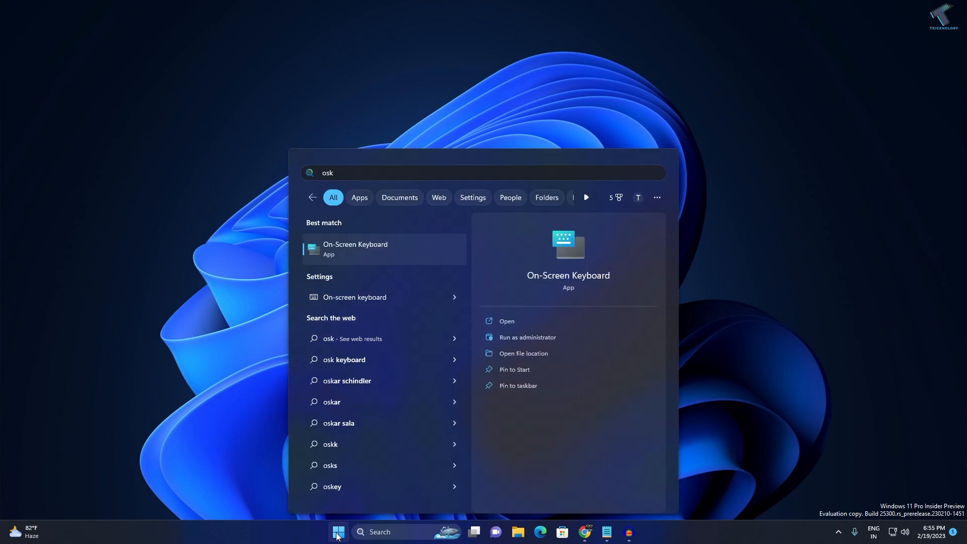
{"action": "mouse_move", "coordinate": [325, 252]}
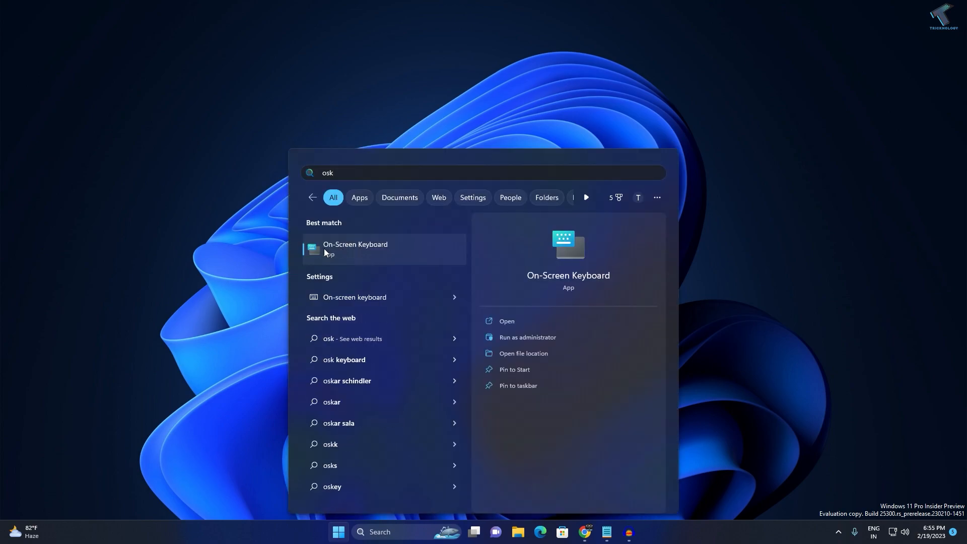
Launch On-Screen Keyboard, untick 'Use click sound' in Options, confirm, and close the keyboard
{"action": "left_click", "coordinate": [355, 248]}
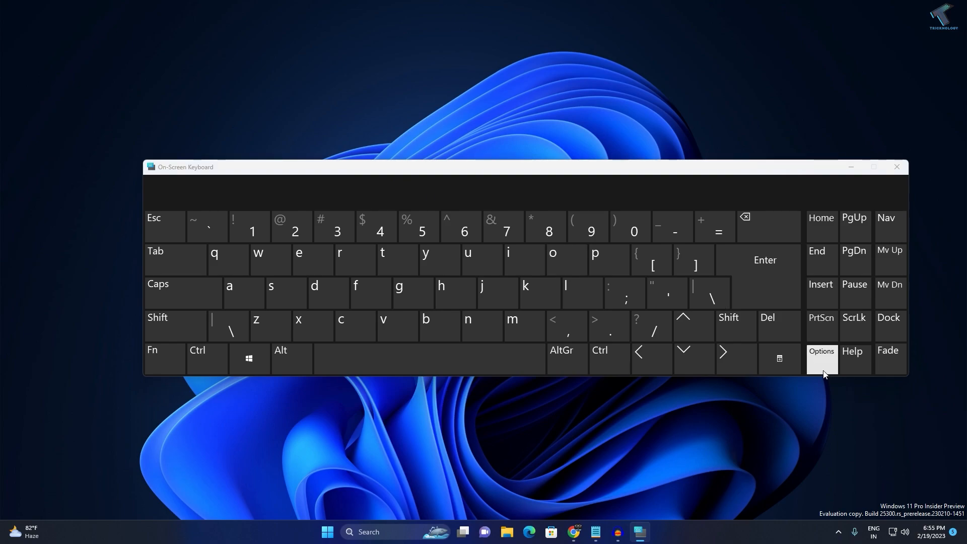
{"action": "left_click", "coordinate": [821, 358]}
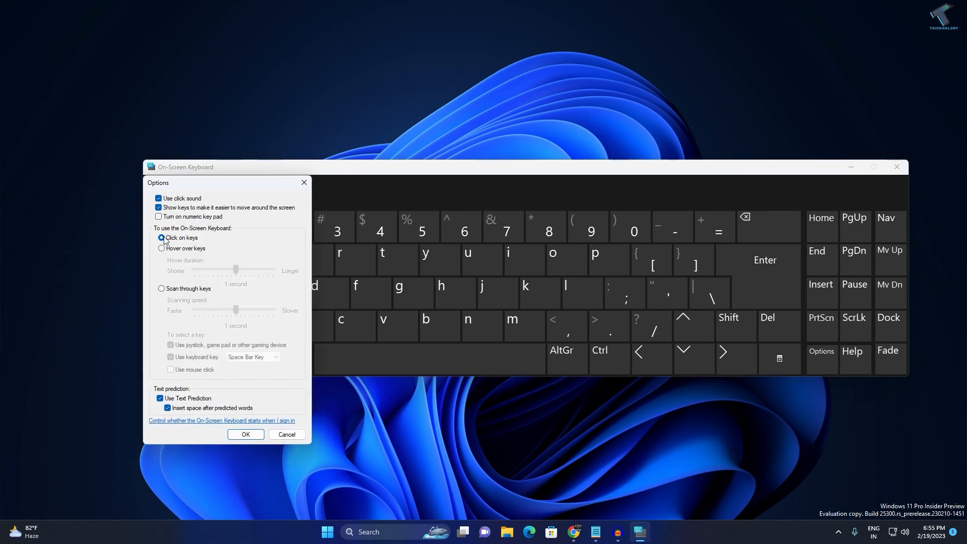
{"action": "mouse_move", "coordinate": [183, 245]}
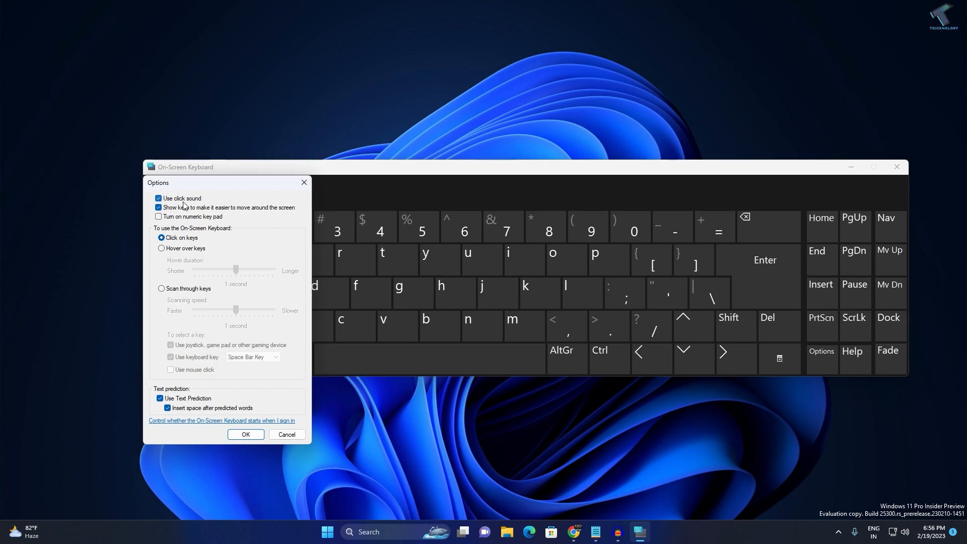
{"action": "left_click", "coordinate": [158, 198]}
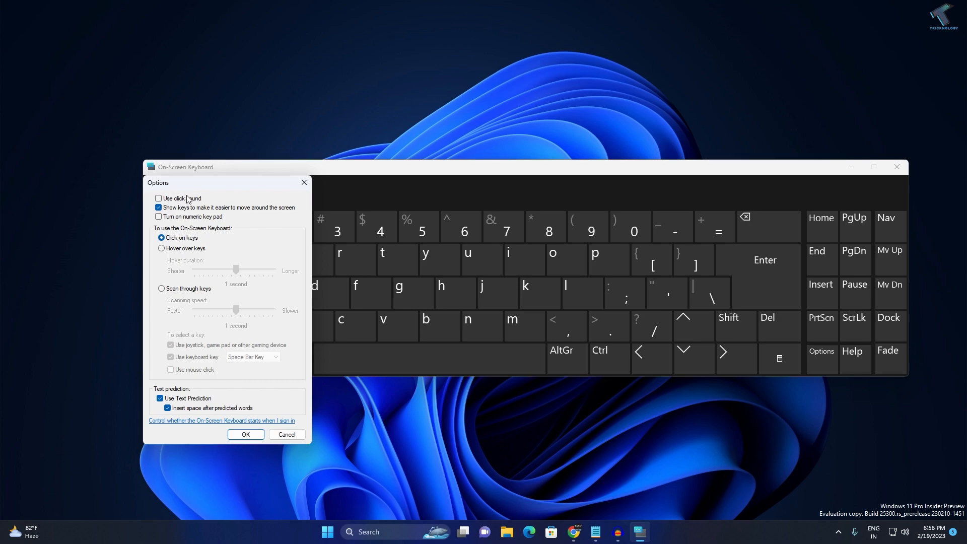
{"action": "left_click", "coordinate": [246, 434]}
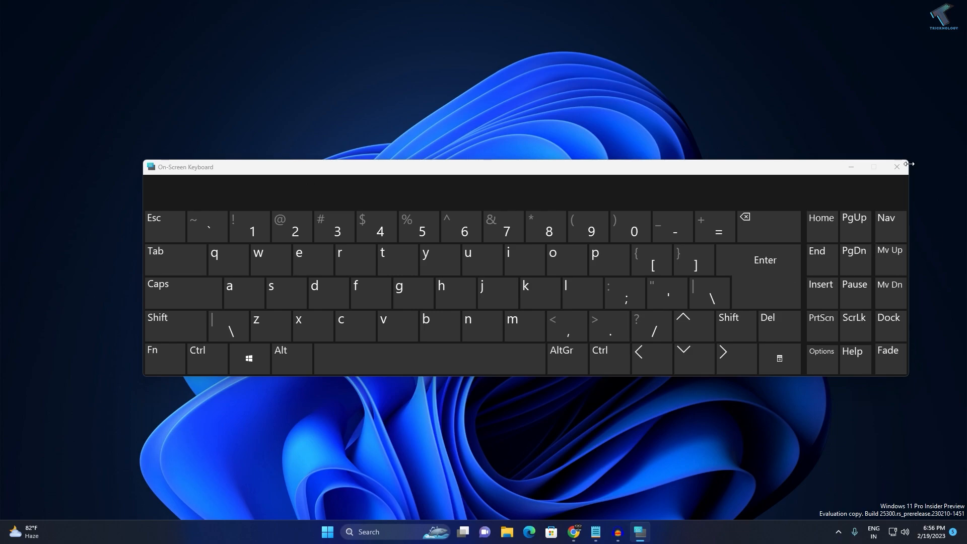
{"action": "left_click", "coordinate": [897, 168]}
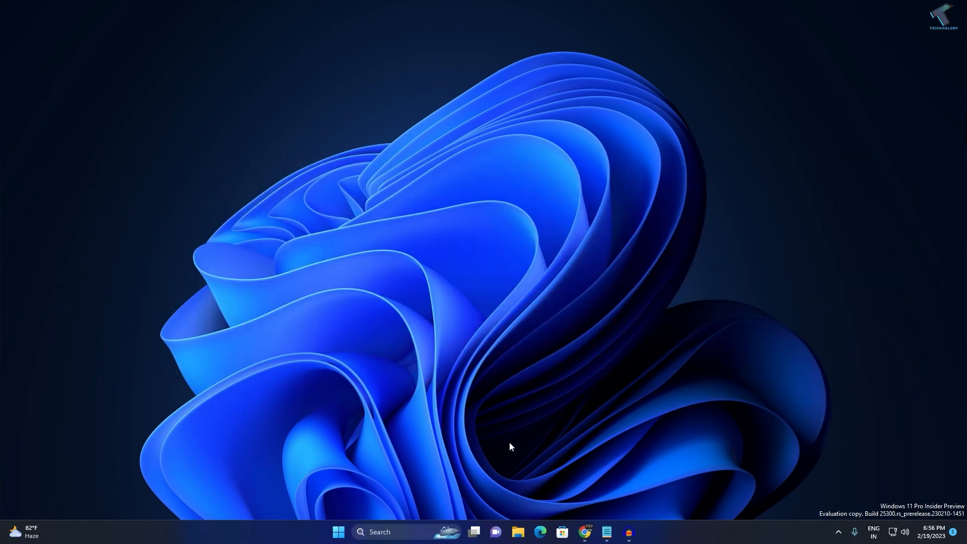
Search 'reged' from Start and launch Registry Editor, reaching the UAC prompt
{"action": "left_click", "coordinate": [338, 532]}
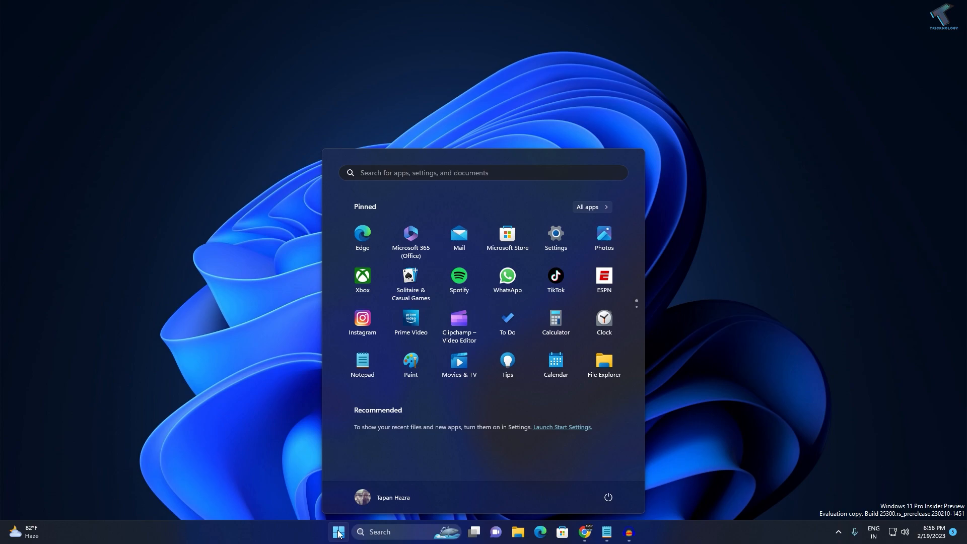
{"action": "type", "text": "registry Editor"}
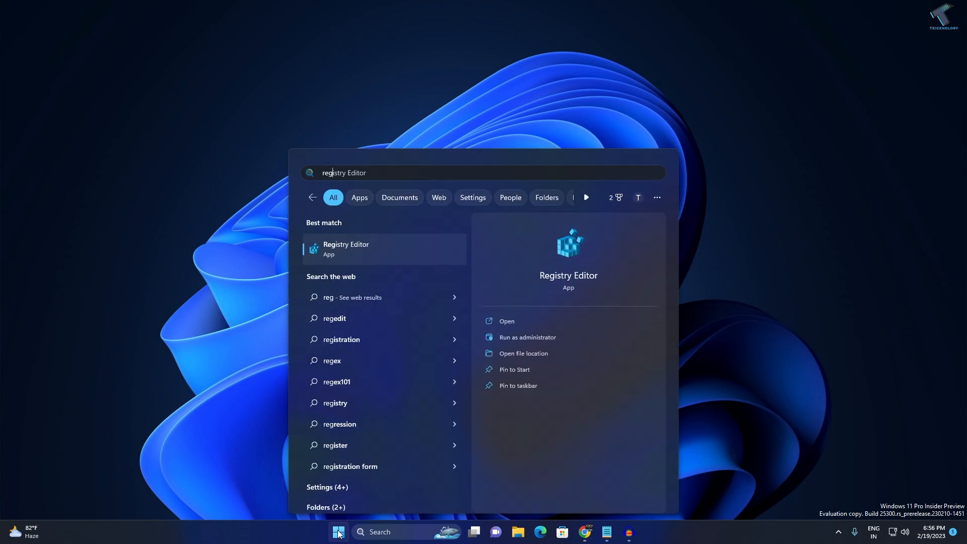
{"action": "type", "text": "reged"}
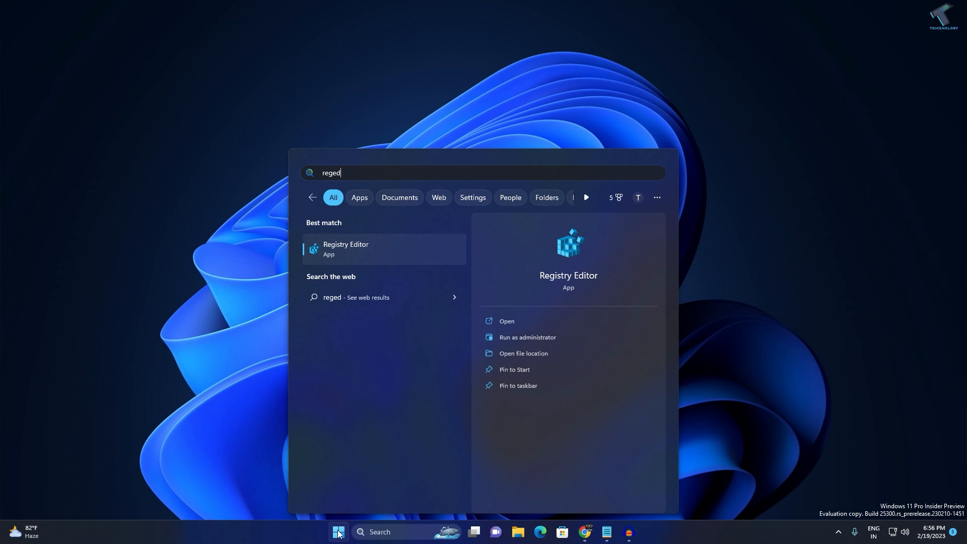
{"action": "left_click", "coordinate": [527, 337]}
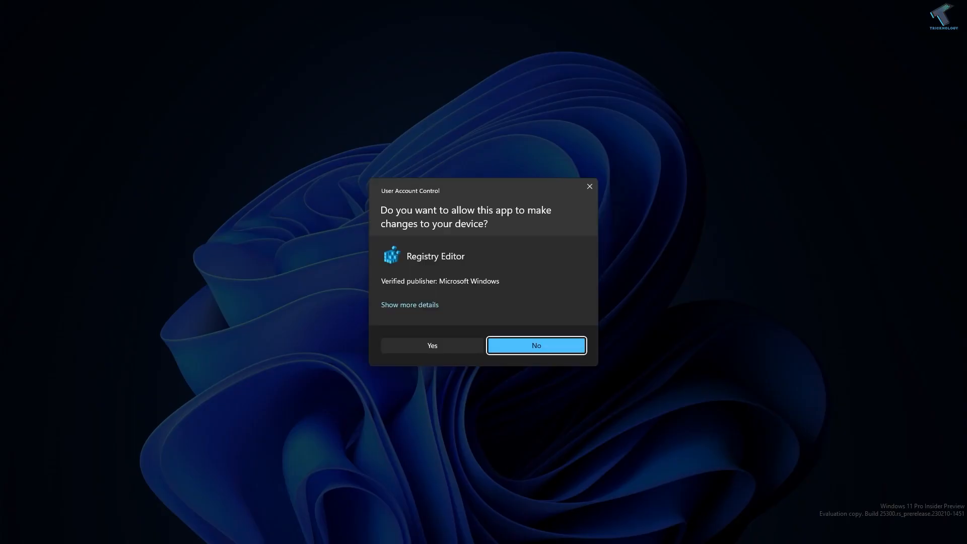
Allow Registry Editor, copy the TabletTip path and navigate to HKEY_CURRENT_USER\Software\Microsoft\TabletTip\1.7
{"action": "left_click", "coordinate": [534, 344]}
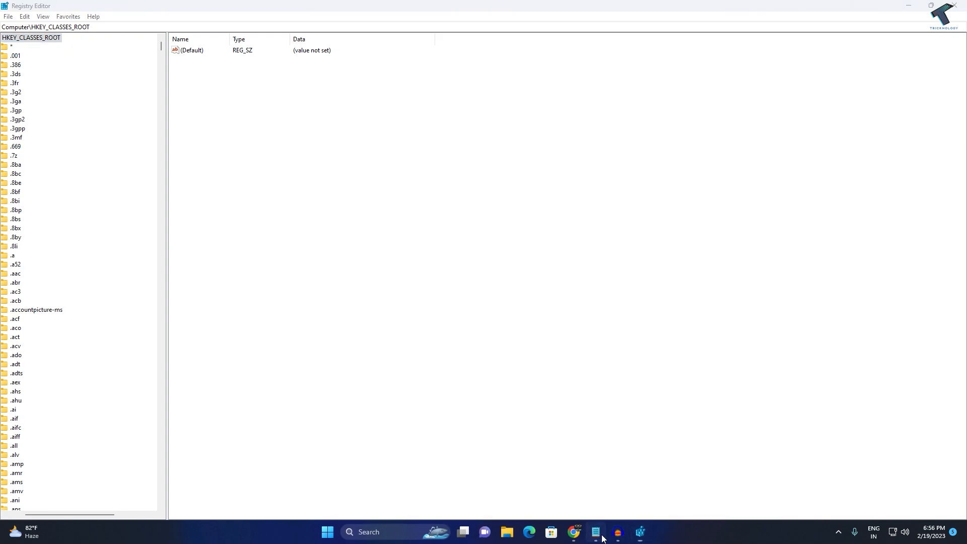
{"action": "right_click", "coordinate": [425, 145]}
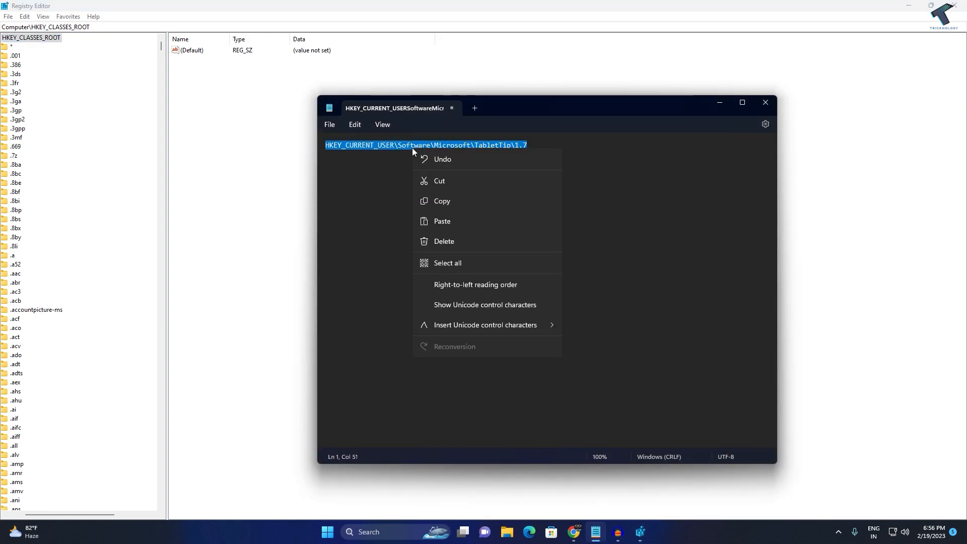
{"action": "left_click", "coordinate": [538, 144]}
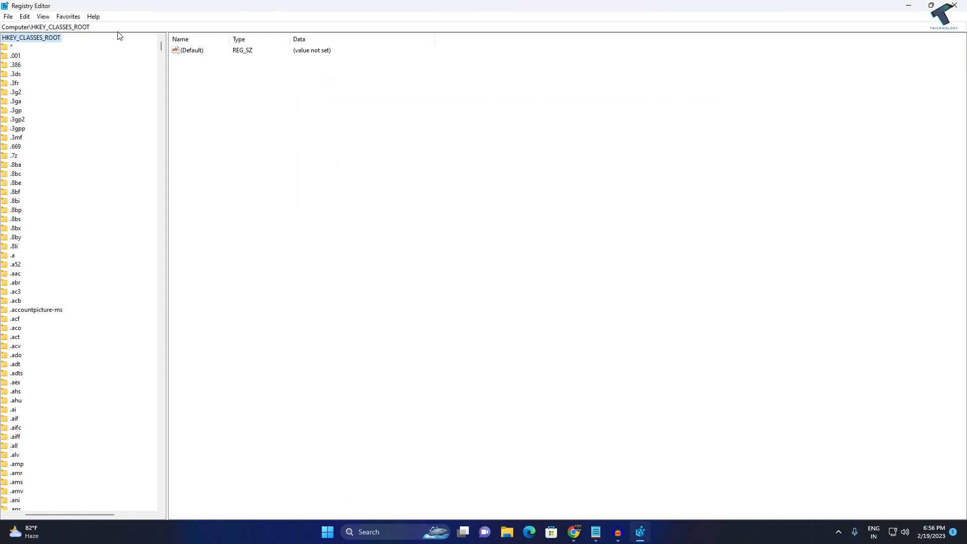
{"action": "right_click", "coordinate": [46, 26]}
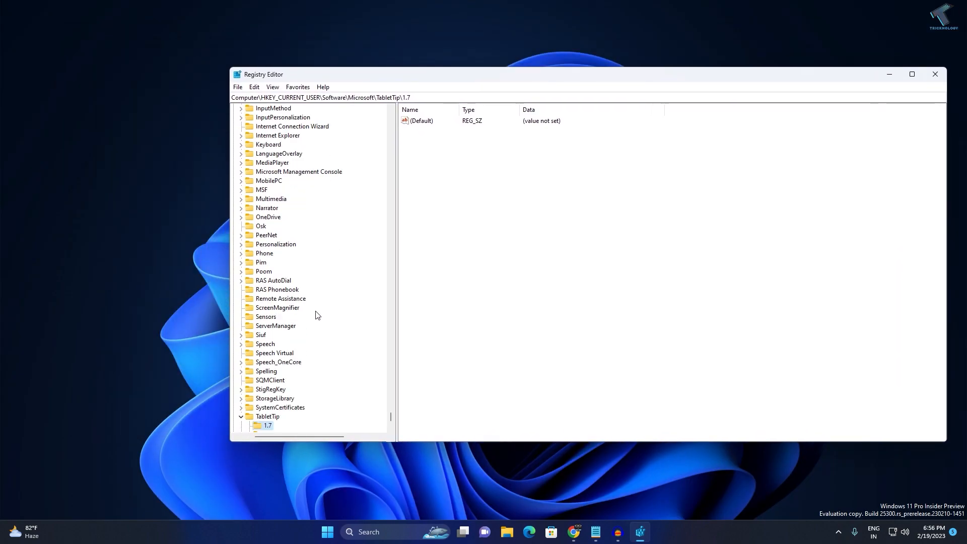
Create a new DWORD (32-bit) value under 1.7 named EnableKeyAudioFeedback
{"action": "scroll", "scroll_direction": "down", "scroll_amount": 3}
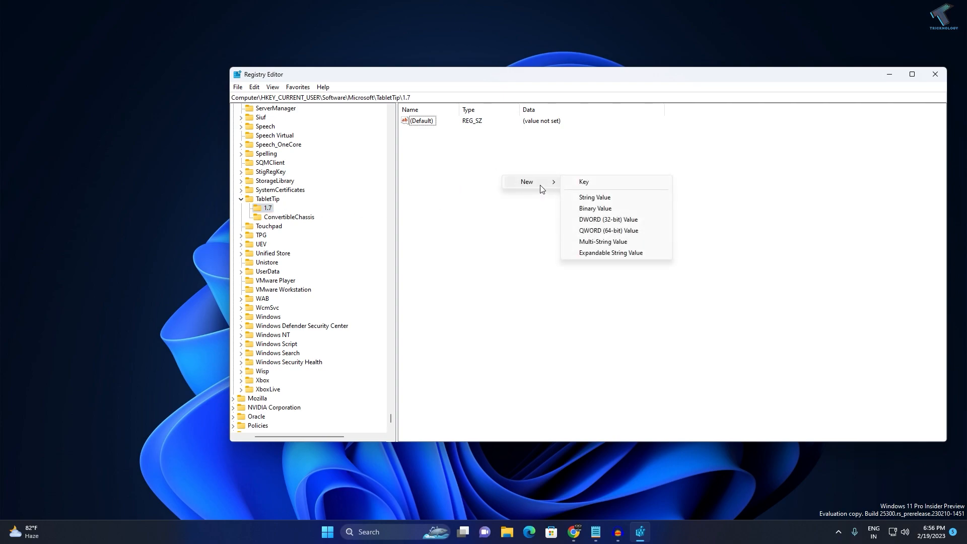
{"action": "left_click", "coordinate": [607, 220]}
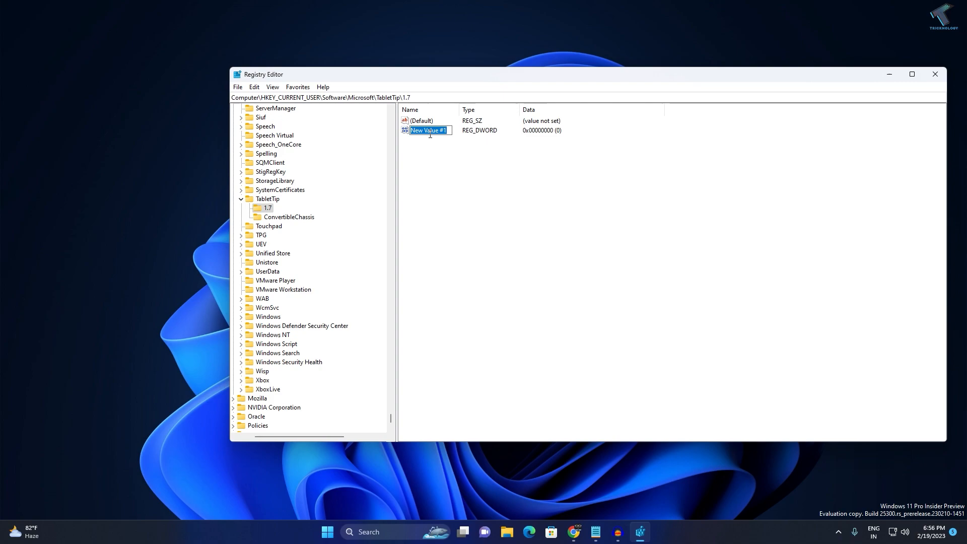
{"action": "type", "text": "En"}
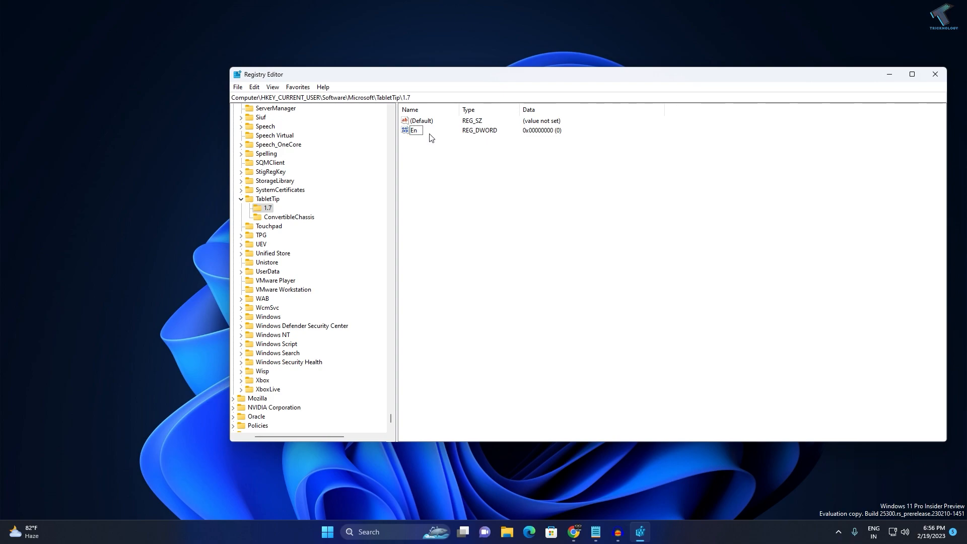
{"action": "type", "text": "ab"}
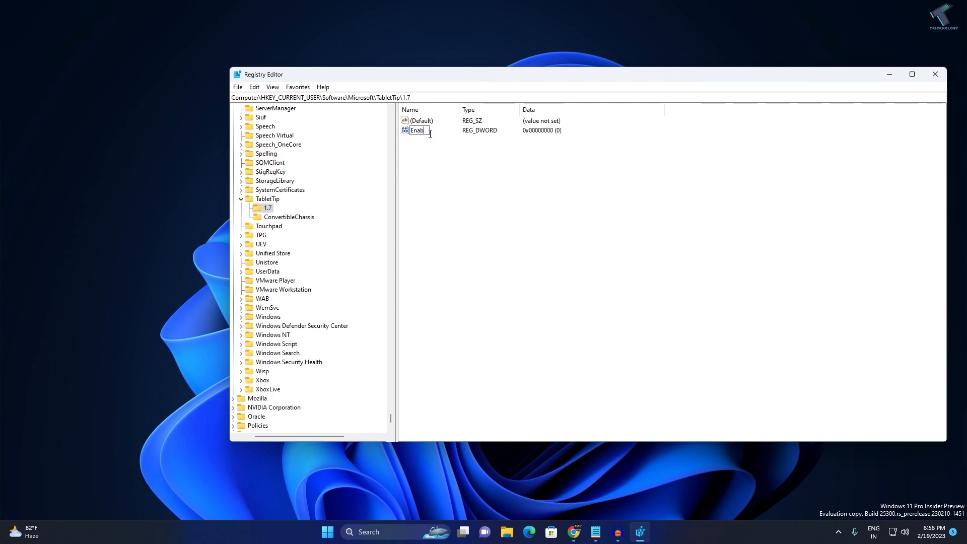
{"action": "type", "text": "led"}
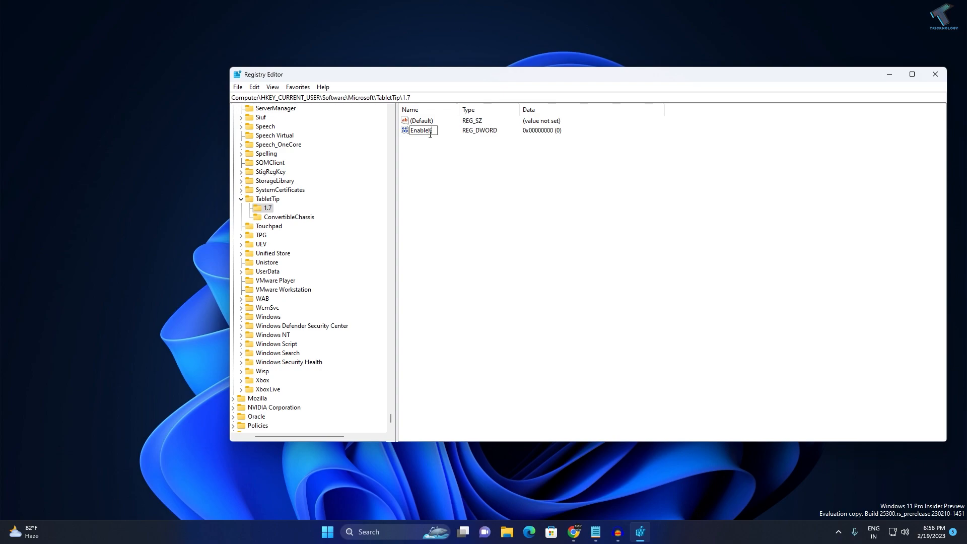
{"action": "type", "text": "key"}
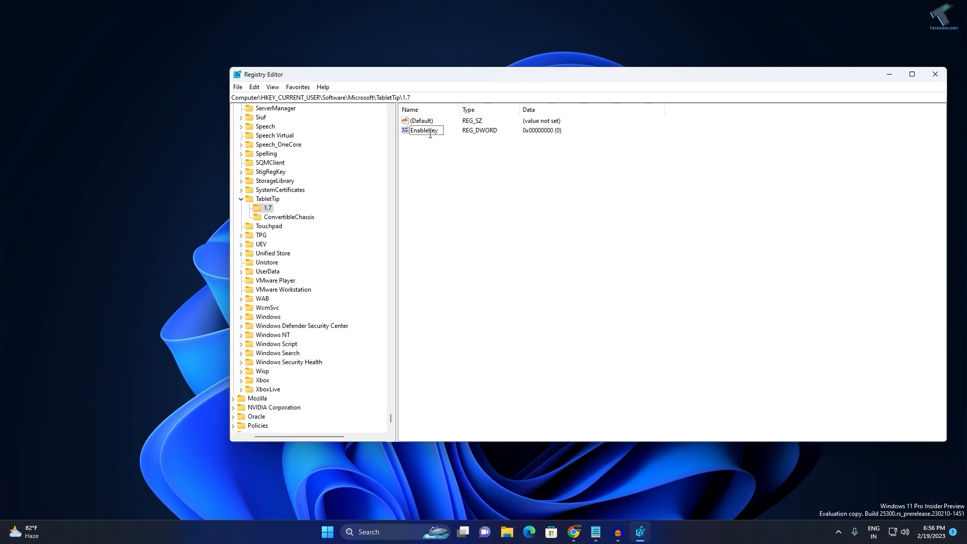
{"action": "type", "text": "Au"}
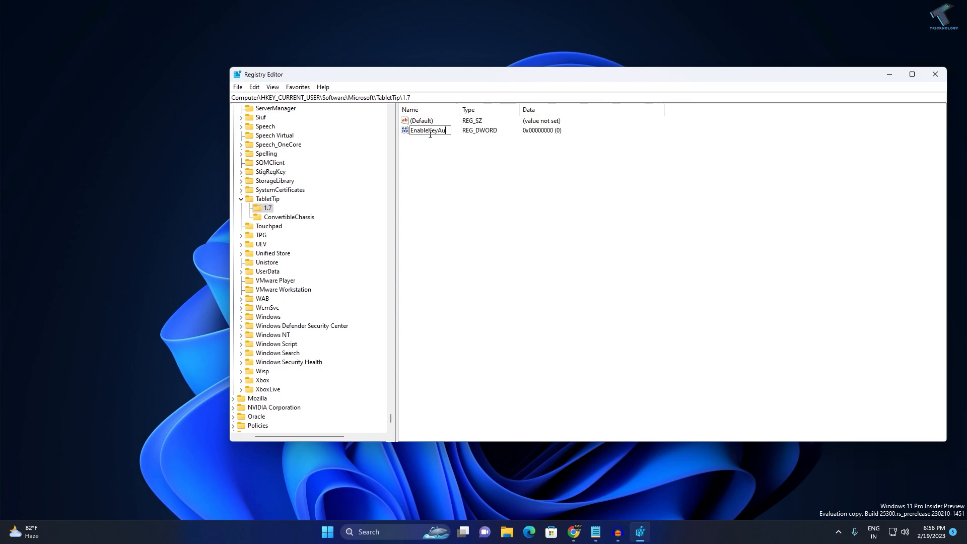
{"action": "type", "text": "dio"}
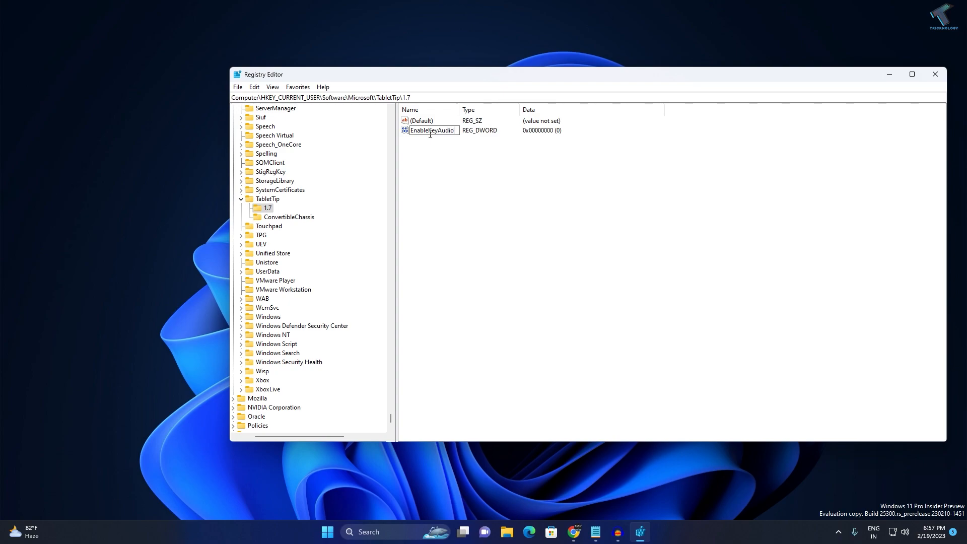
{"action": "type", "text": "Fee"}
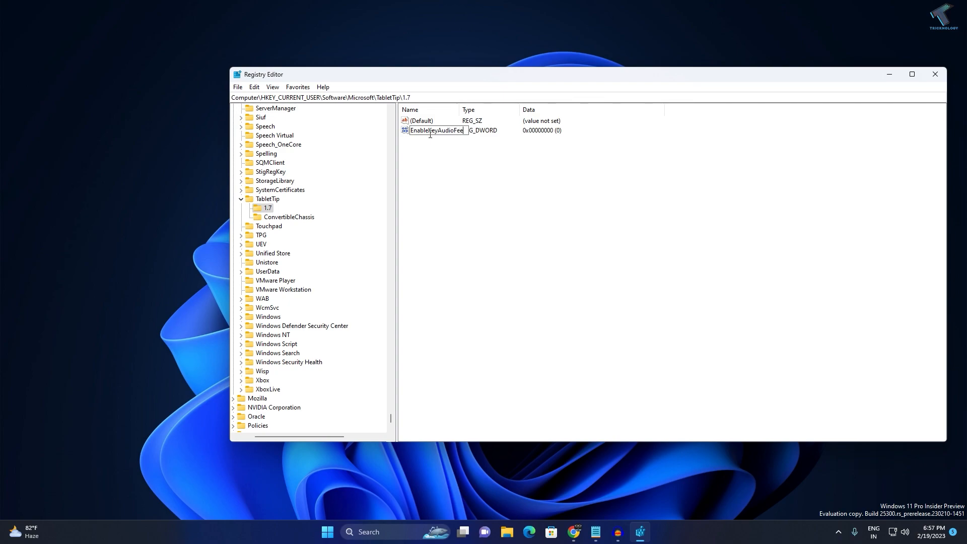
{"action": "type", "text": "db"}
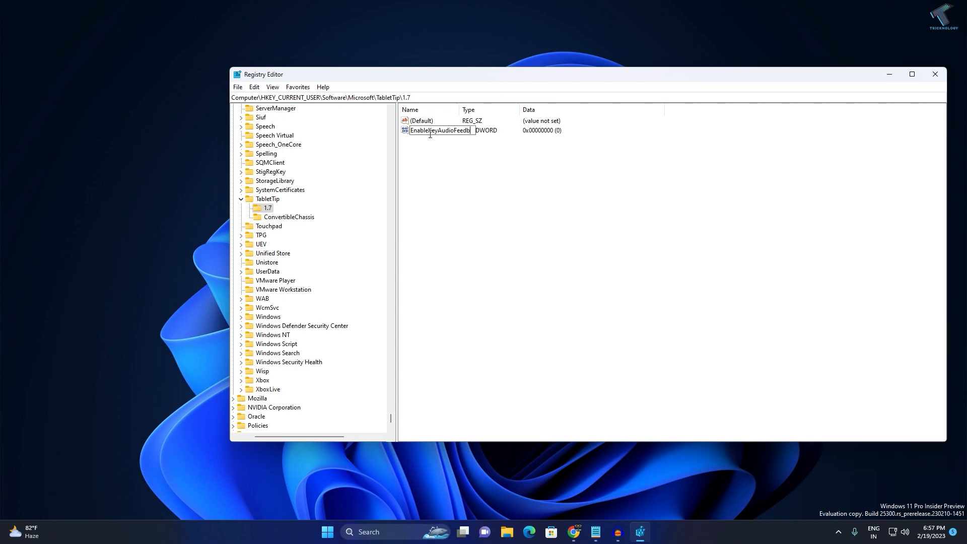
{"action": "type", "text": "ack"}
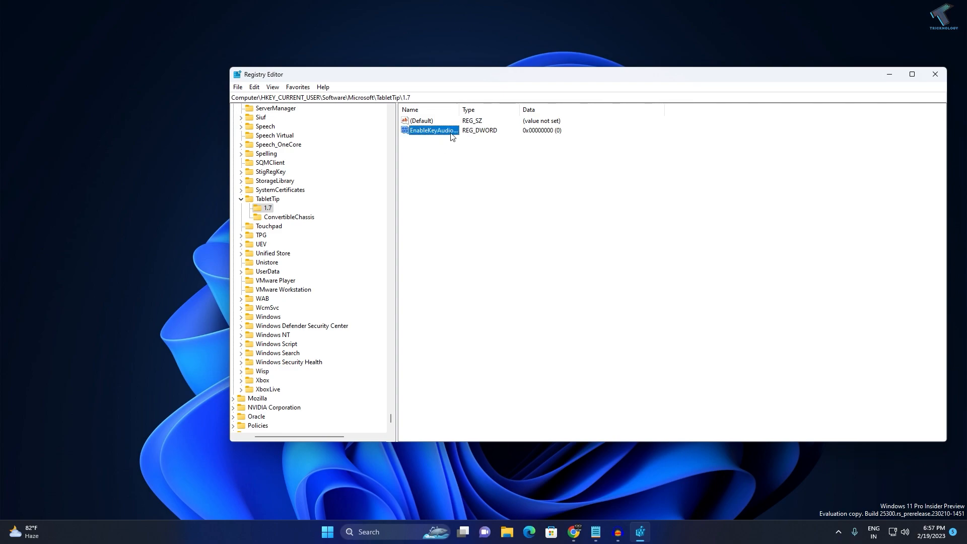
Keep the value's data at 0 and close Registry Editor
{"action": "double_click", "coordinate": [432, 130]}
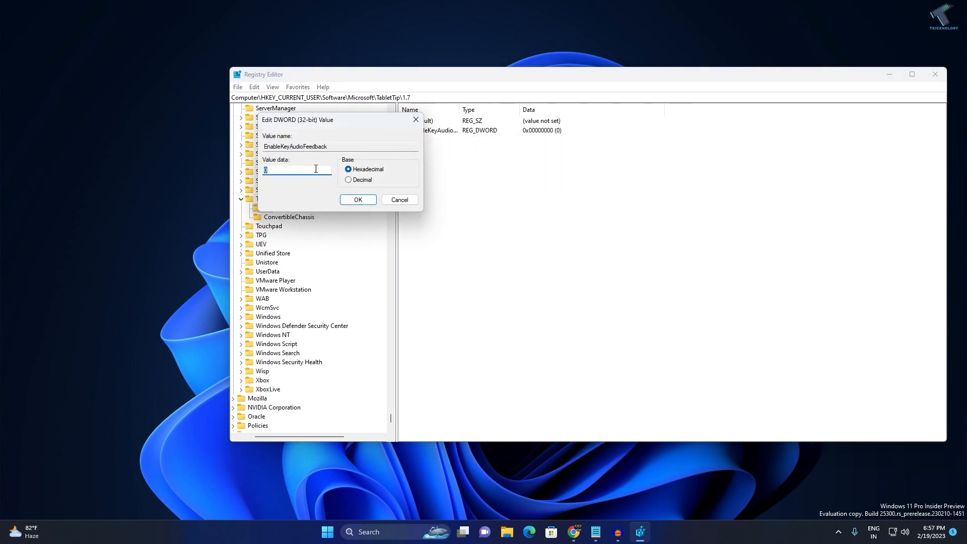
{"action": "mouse_move", "coordinate": [212, 174]}
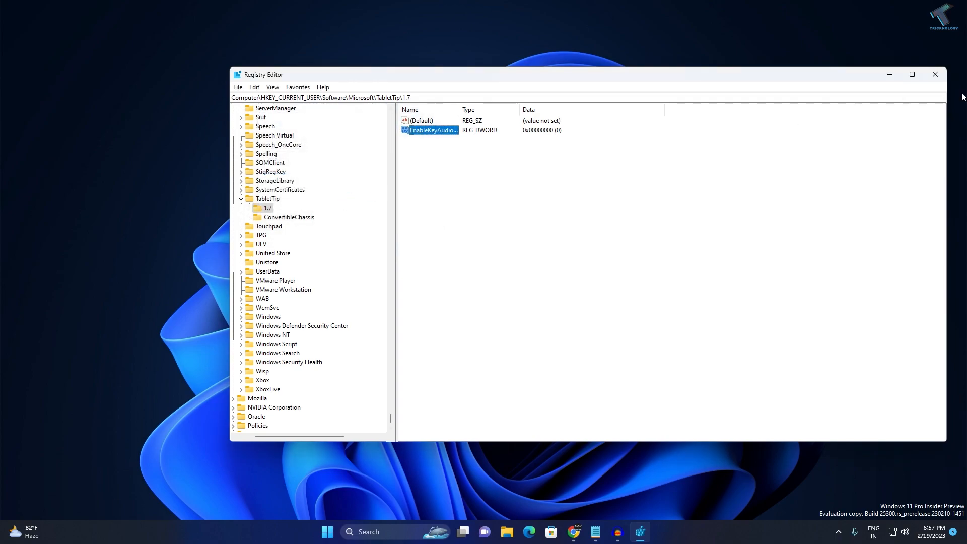
{"action": "left_click", "coordinate": [934, 73]}
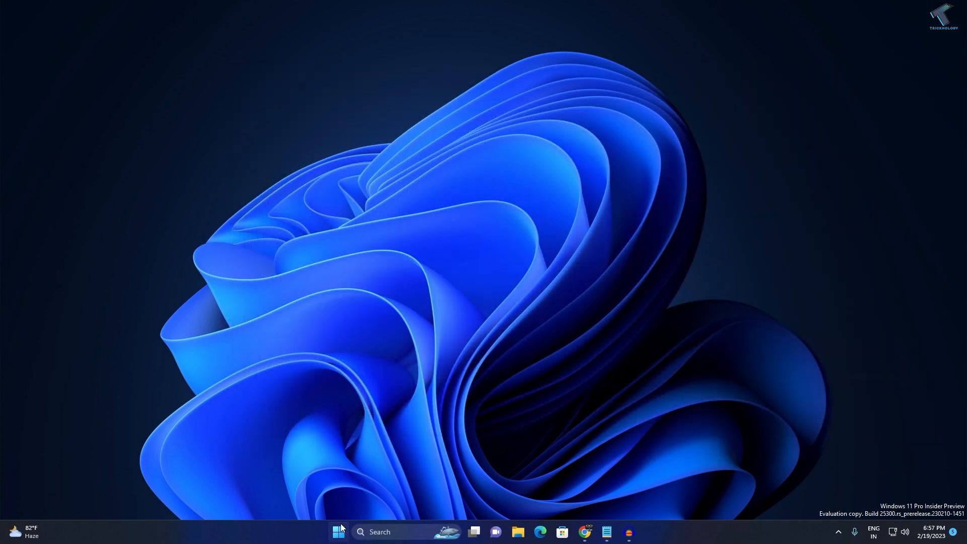
Show the Start menu power options with Restart available
{"action": "left_click", "coordinate": [338, 532]}
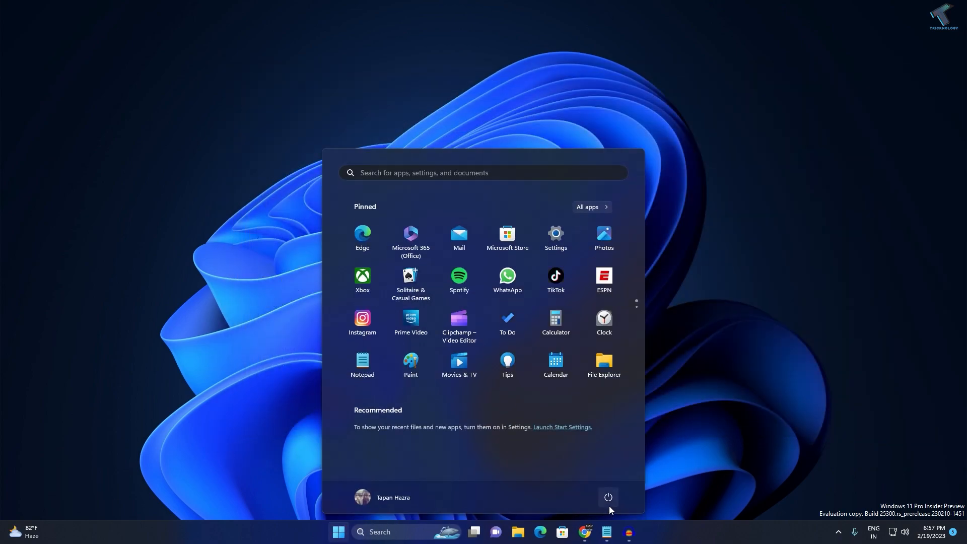
{"action": "left_click", "coordinate": [607, 497]}
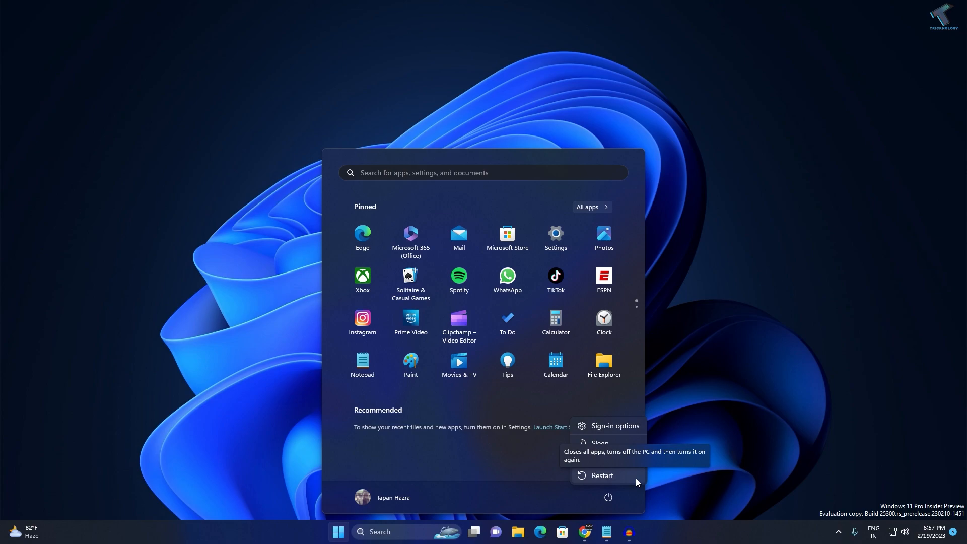
{"action": "mouse_move", "coordinate": [636, 483]}
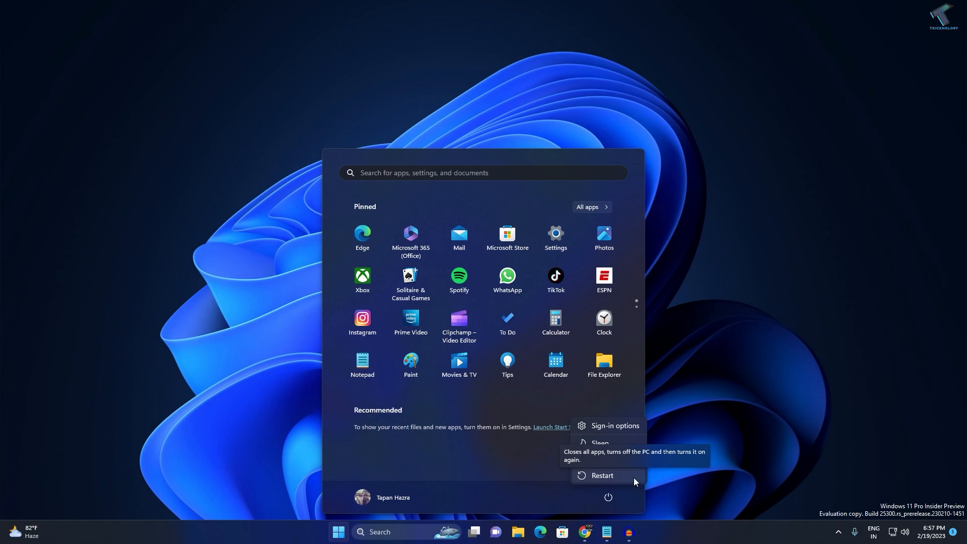